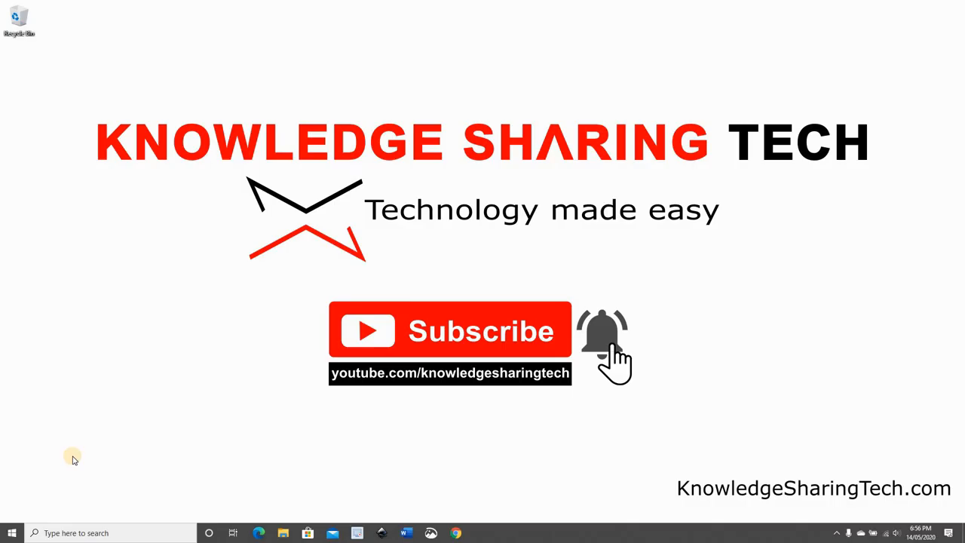
- Browse to the empty Kingston DT 120 (F:) USB drive in File Explorer
click(283, 534)
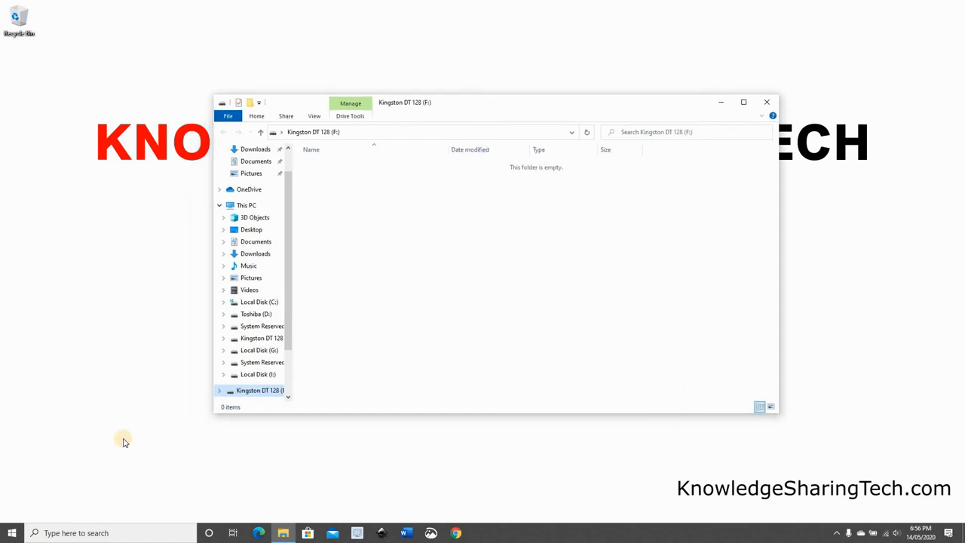
mouse_move(54, 181)
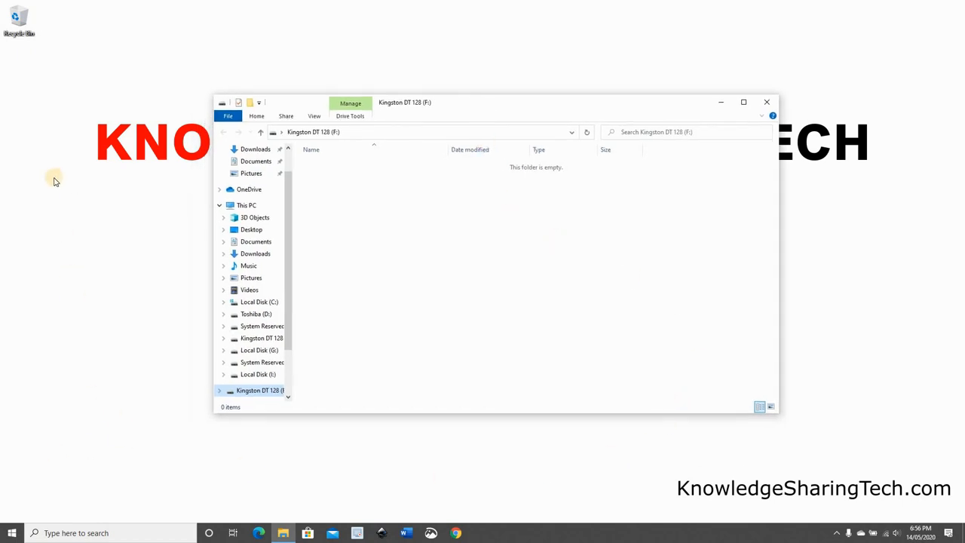
mouse_move(355, 181)
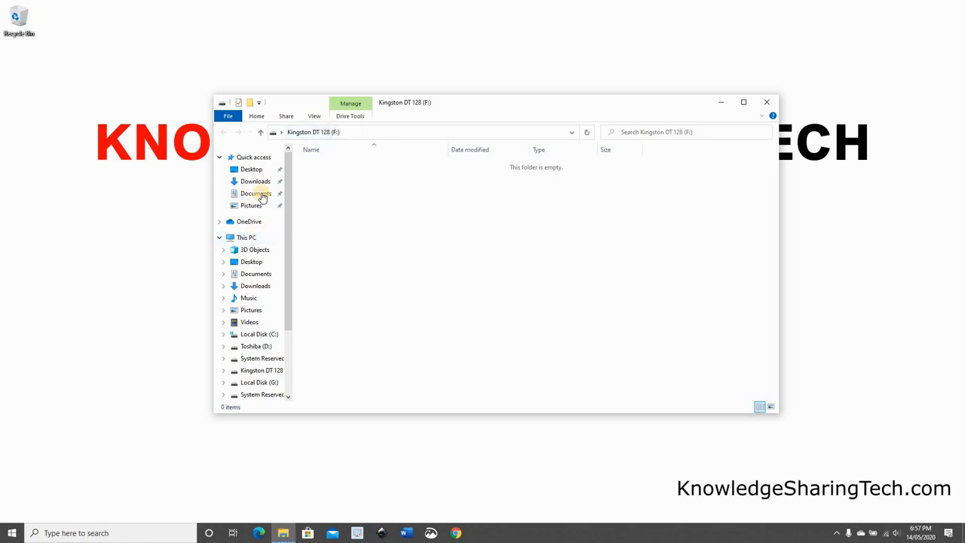
click(256, 193)
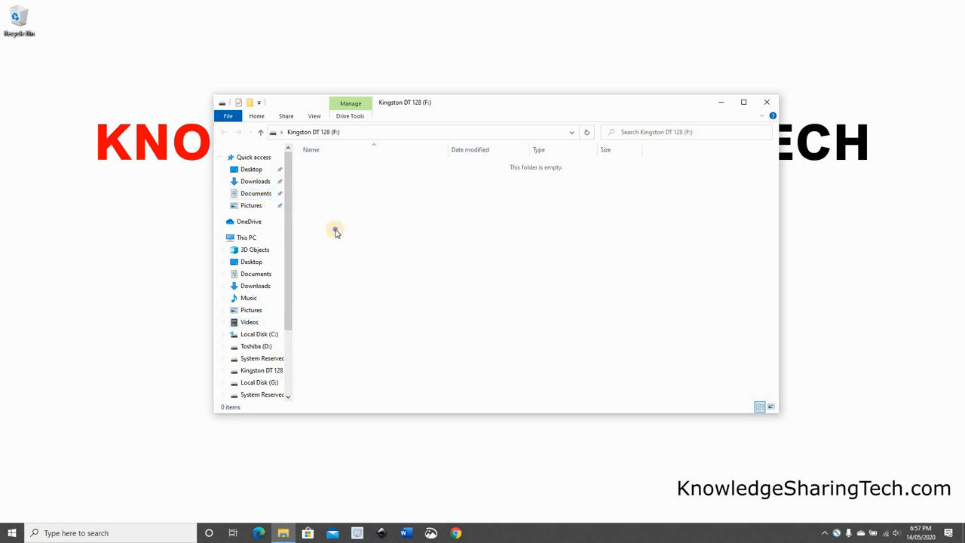
- Create a new text document named test-mount on the F: drive
right_click(335, 229)
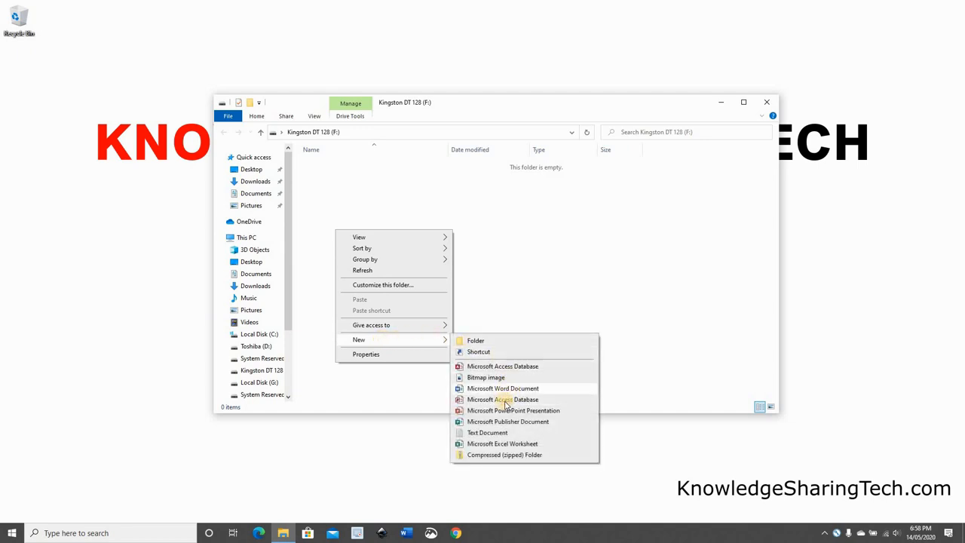
click(487, 431)
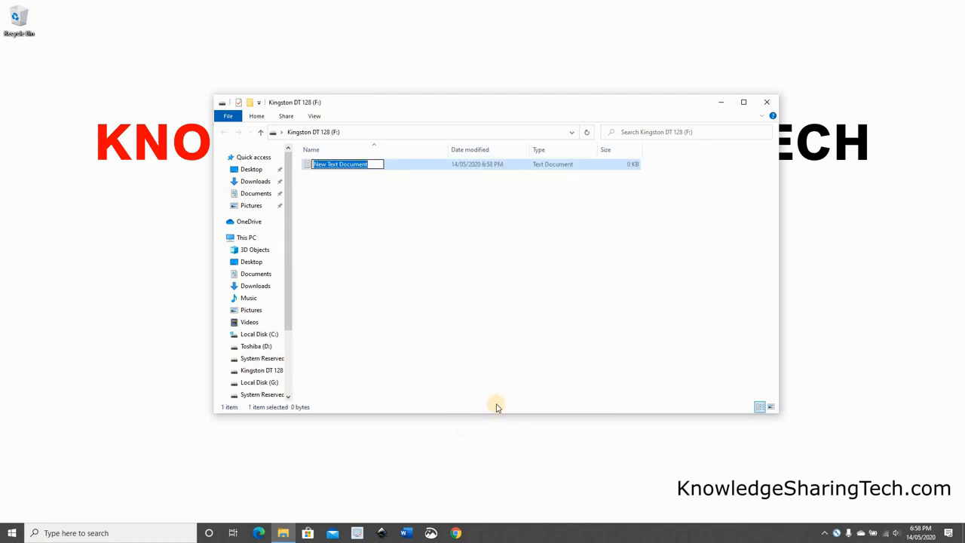
text(test-mount)
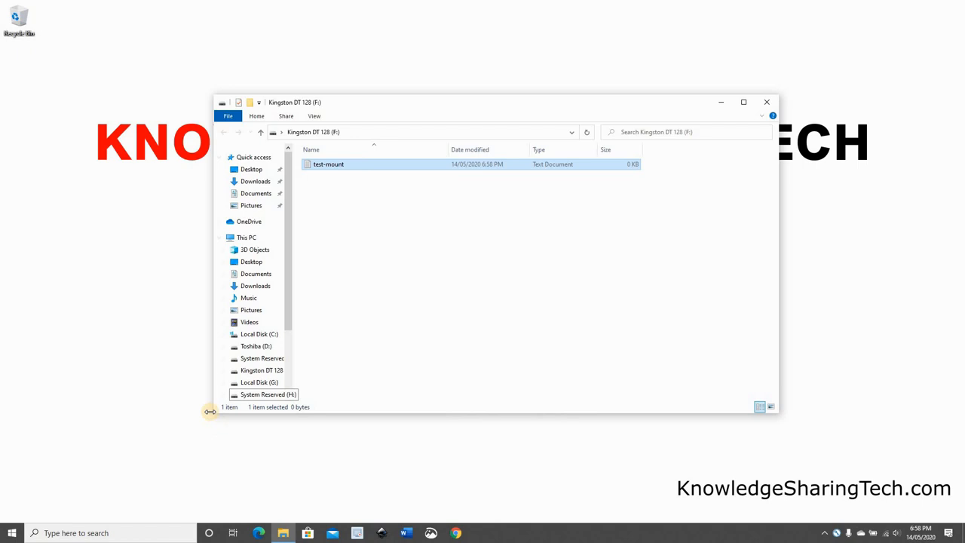
click(113, 534)
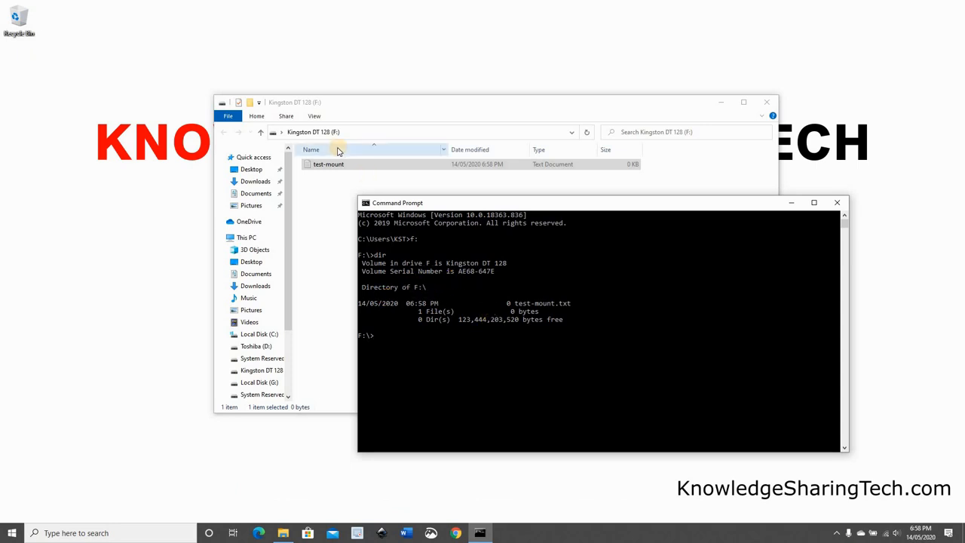
mouse_move(385, 104)
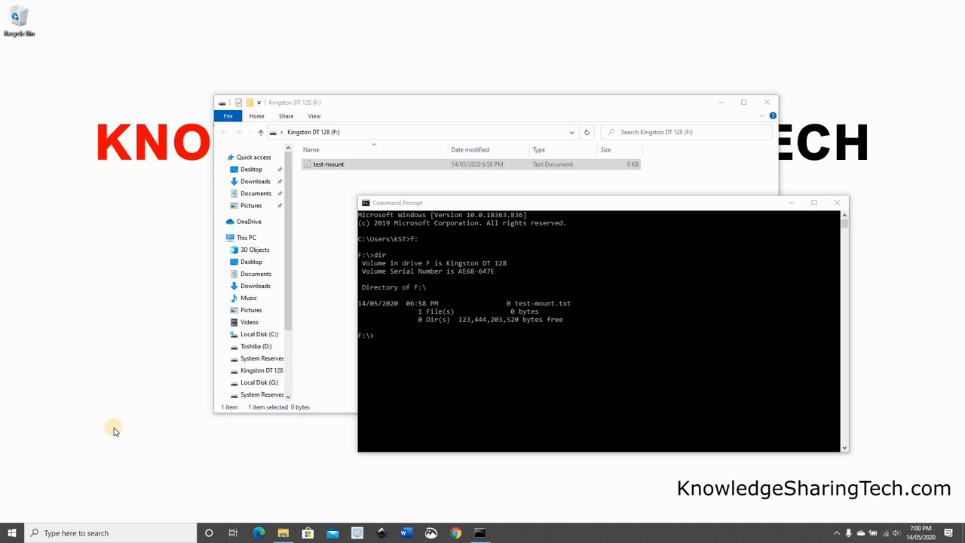
mouse_move(114, 526)
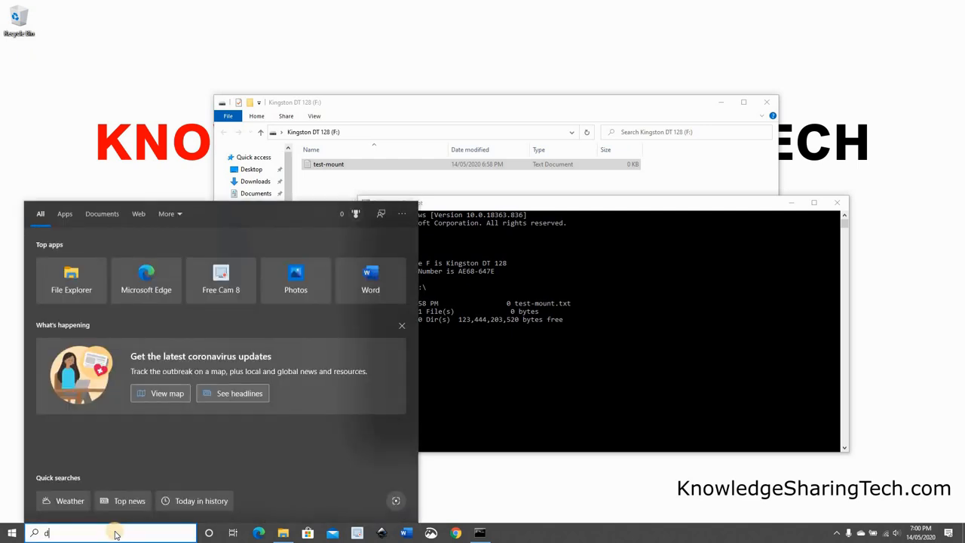
- Launch Disk Management by searching 'disk manager' from the taskbar
text(disk manager)
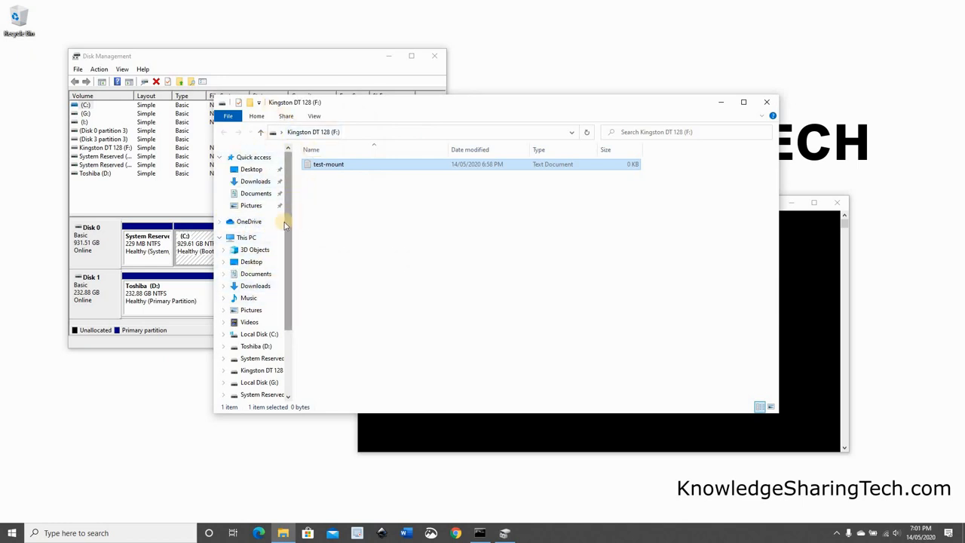
- Reach Disk Management through This PC > Manage > Storage in Computer Management
right_click(246, 237)
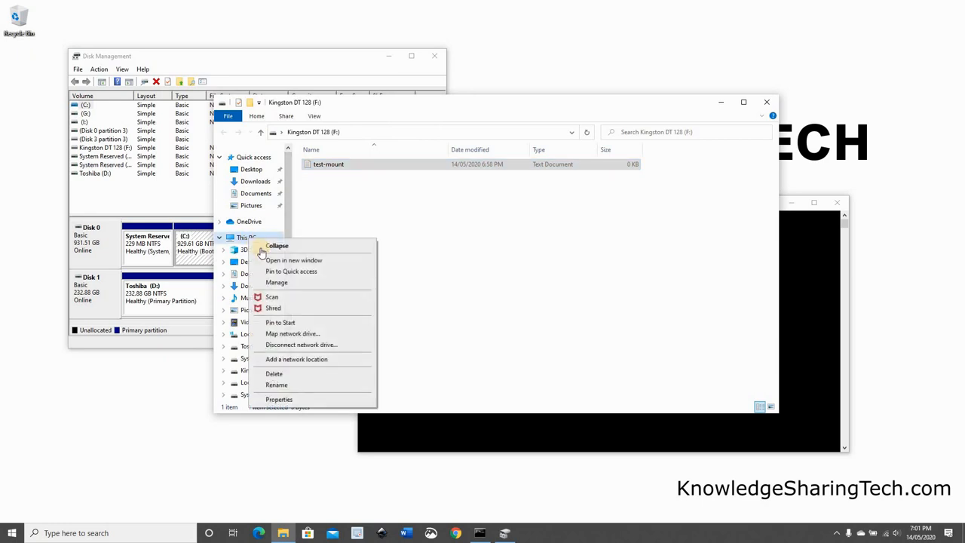
mouse_move(277, 282)
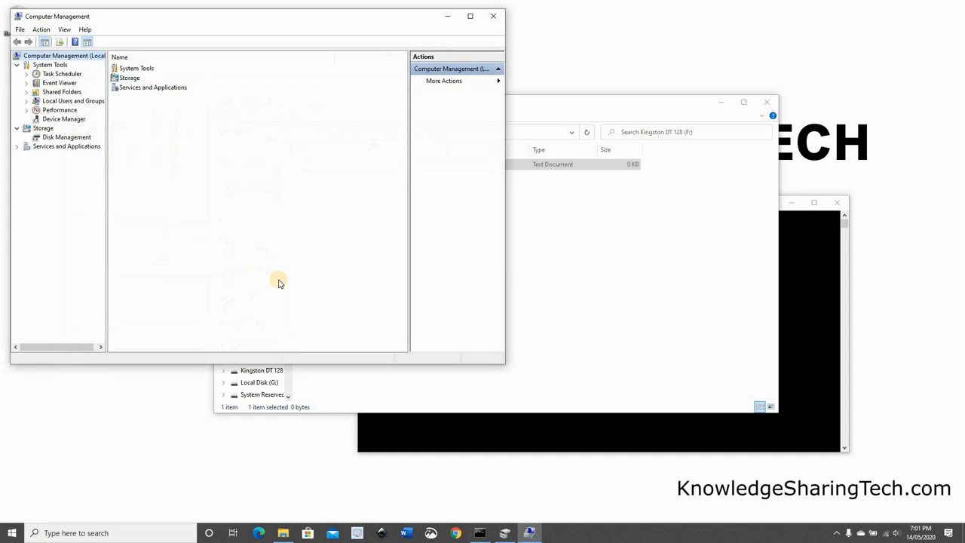
click(49, 64)
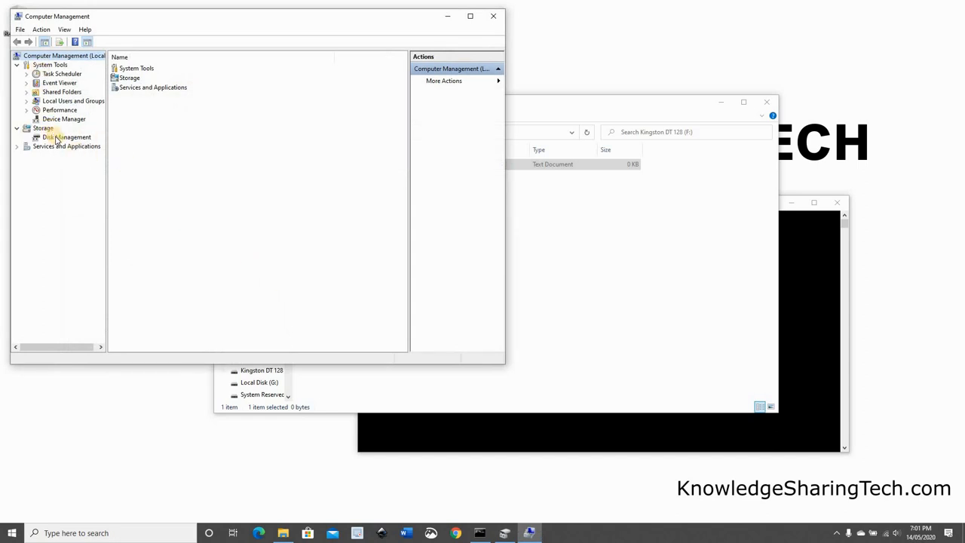
click(66, 135)
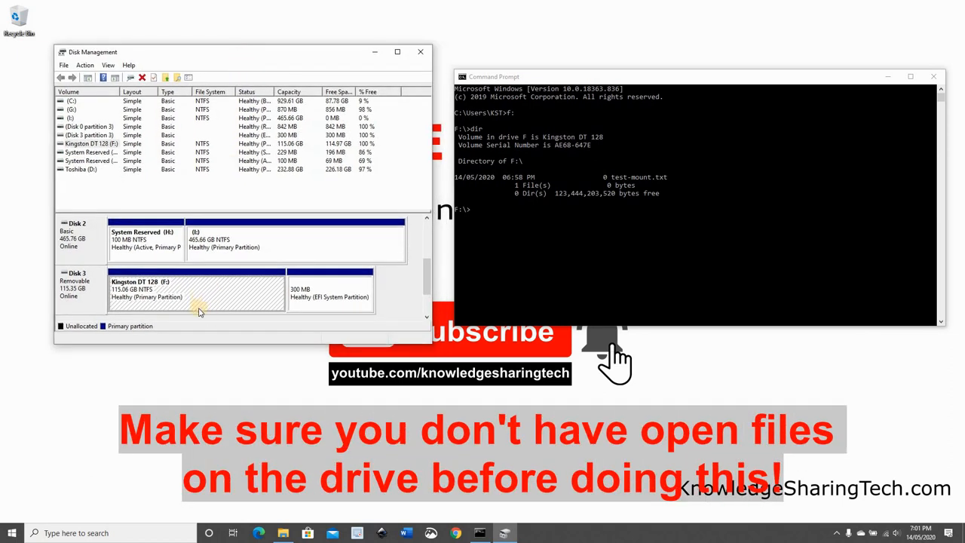
- Bring up Change Drive Letter and Paths for the Kingston DT 120 (F:) partition
right_click(199, 294)
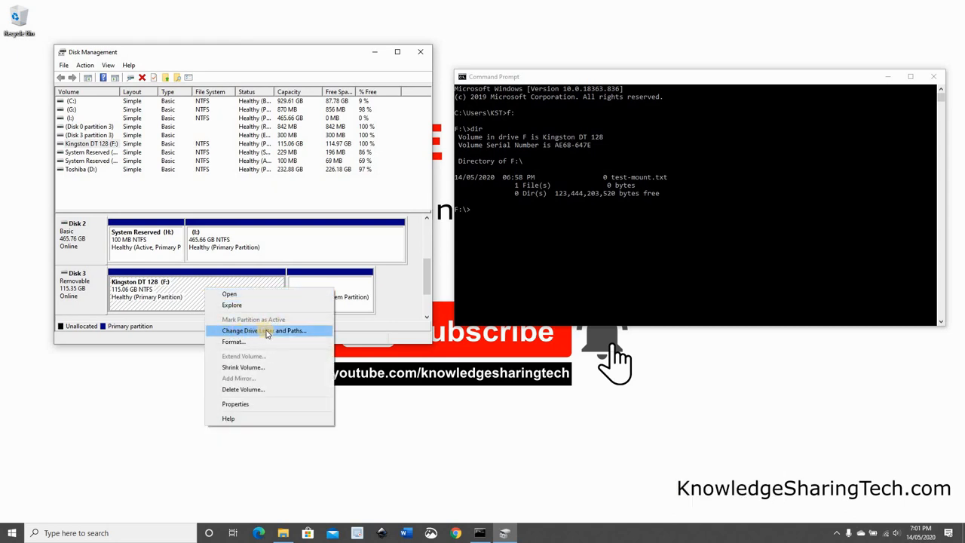
click(264, 330)
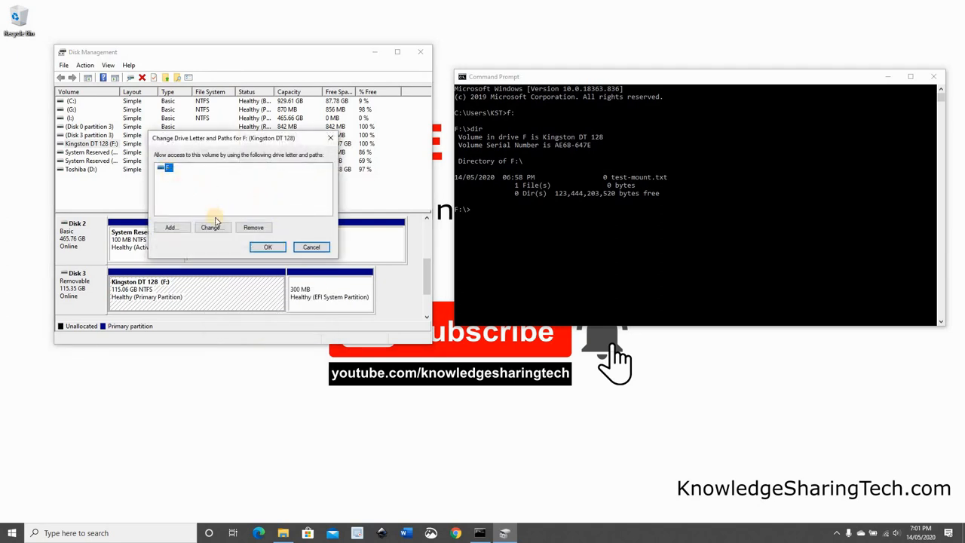
- Add a mount point for the drive in a new empty NTFS folder C:\Mounted-drive and confirm
click(171, 226)
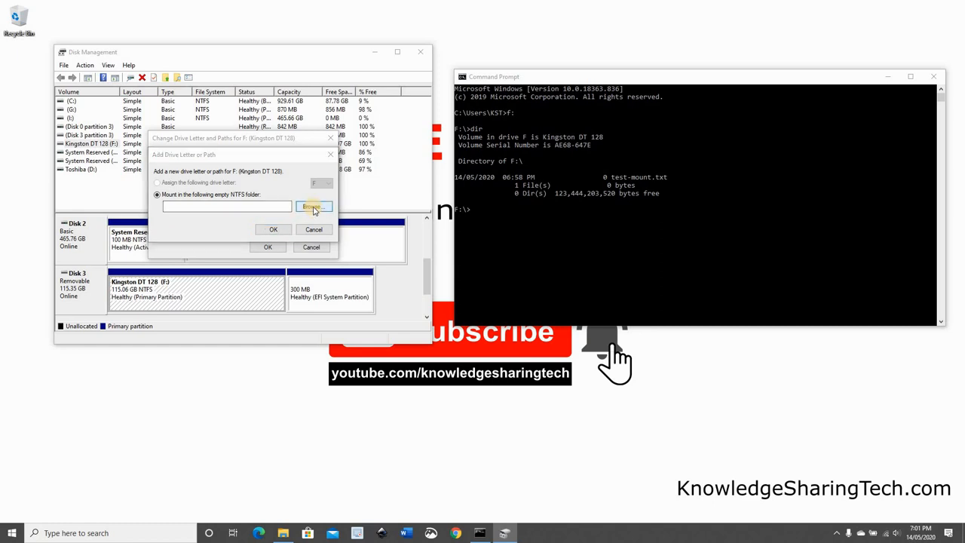
click(312, 207)
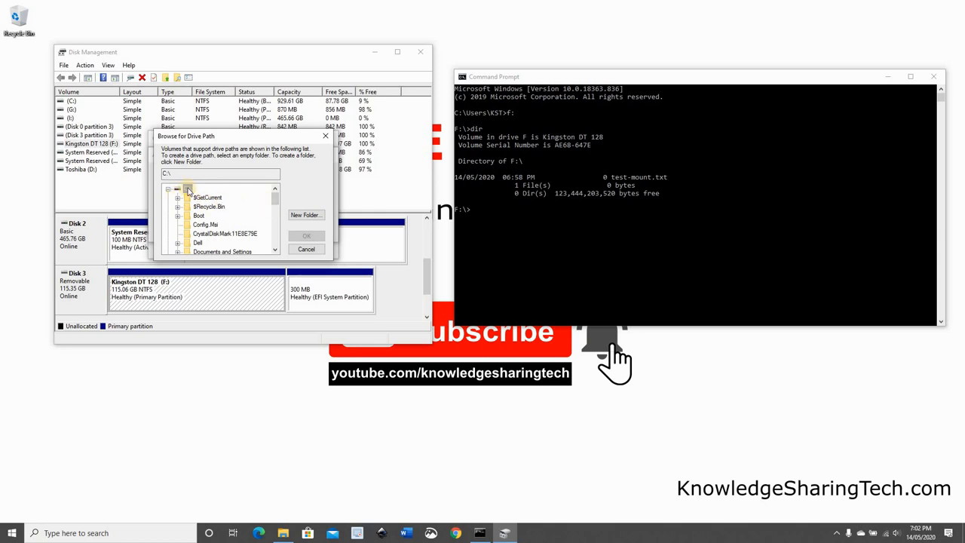
click(187, 187)
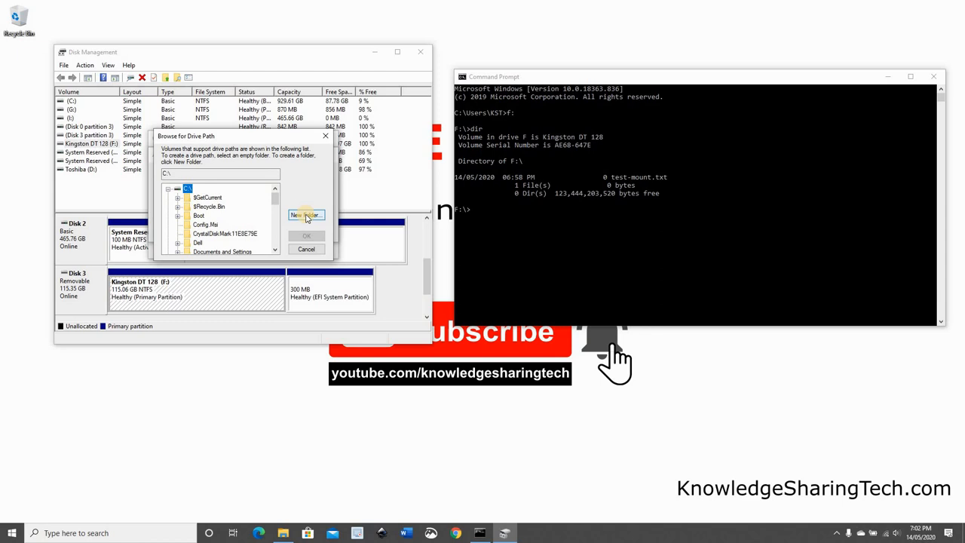
click(304, 216)
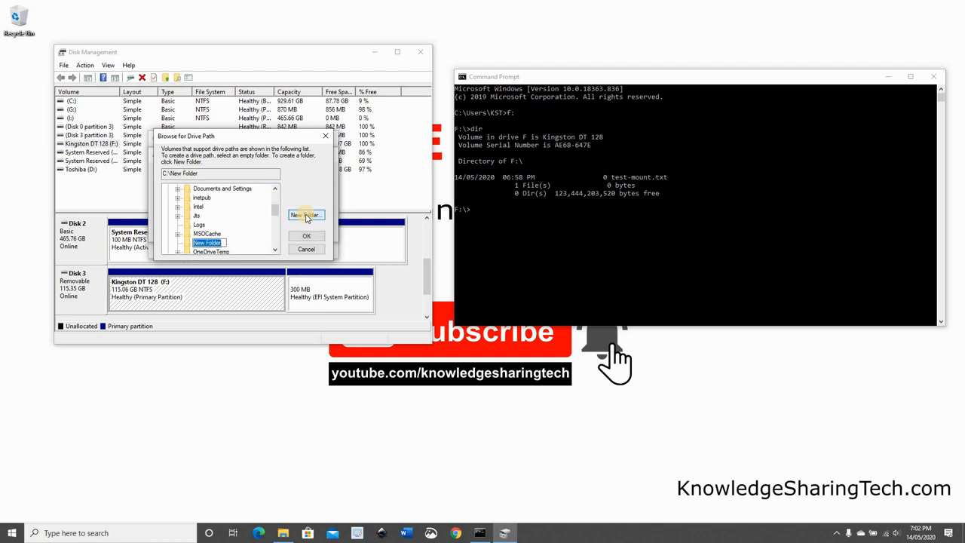
text(Mounted-drive)
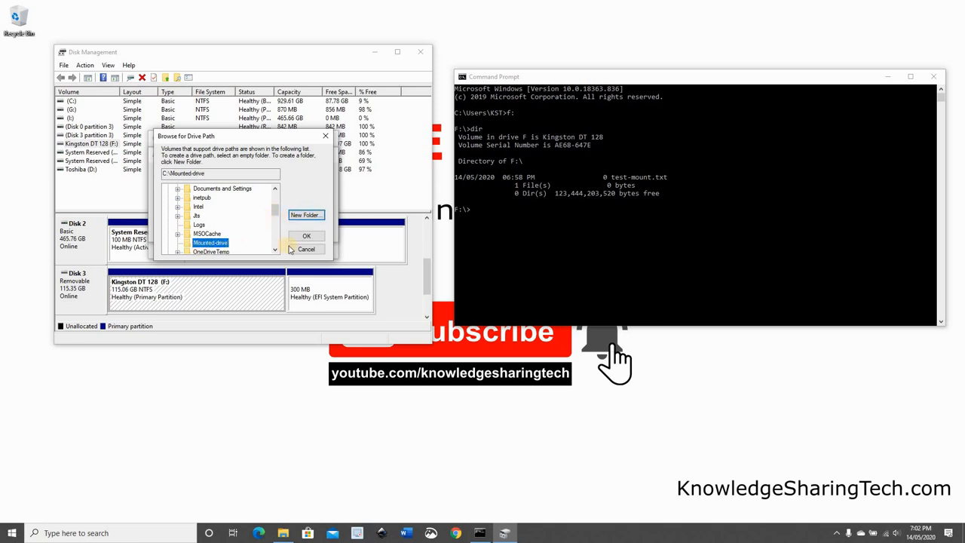
click(306, 235)
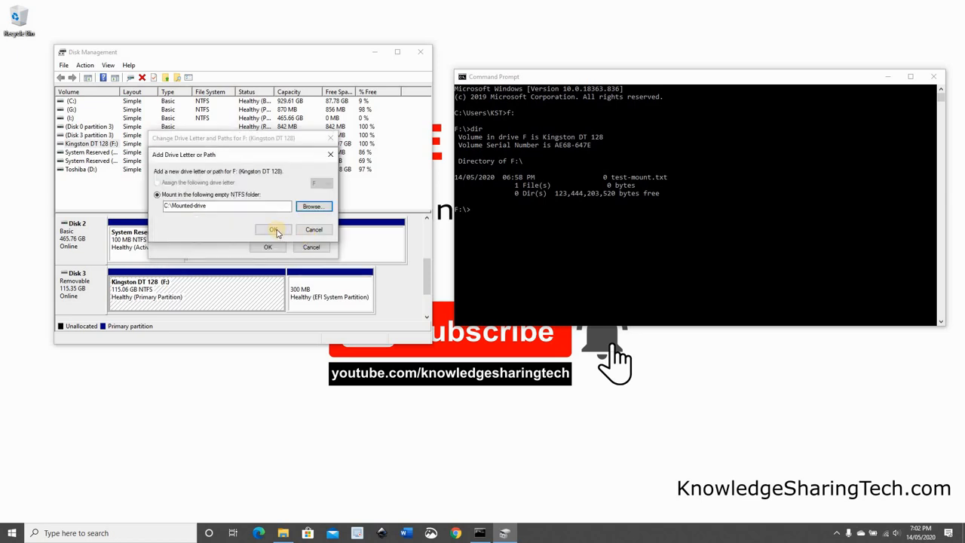
click(273, 229)
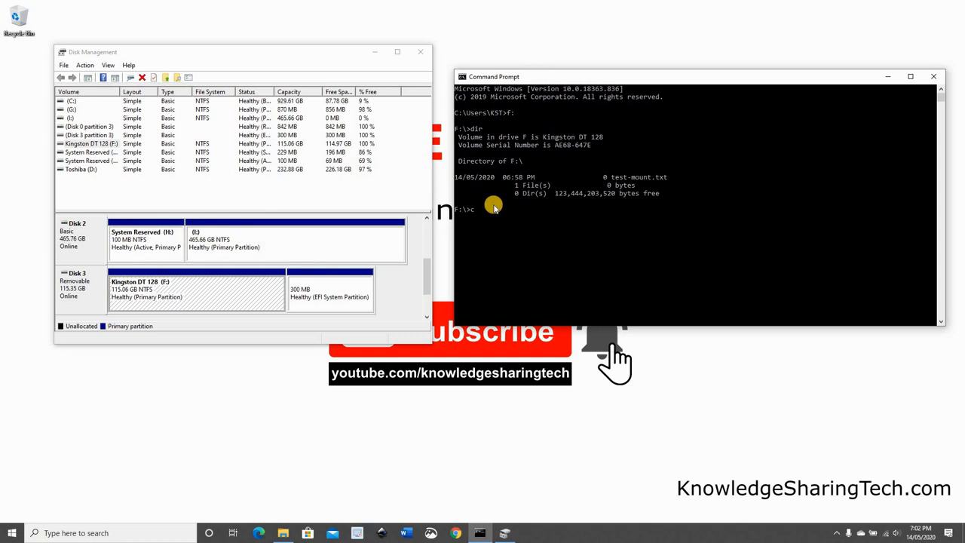
text(cd)
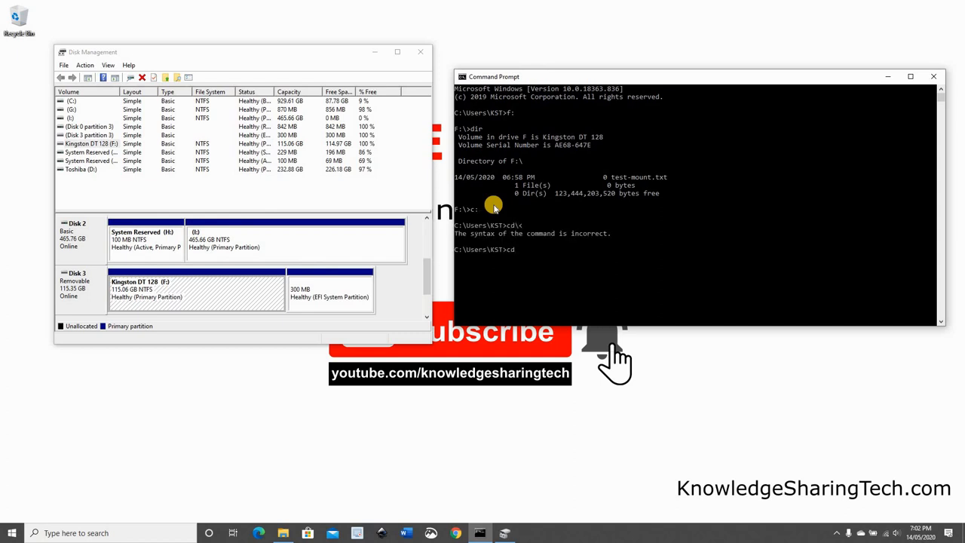
- In Command Prompt, change to C:\Mounted-drive and list it to see test-mount.txt
key(enter)
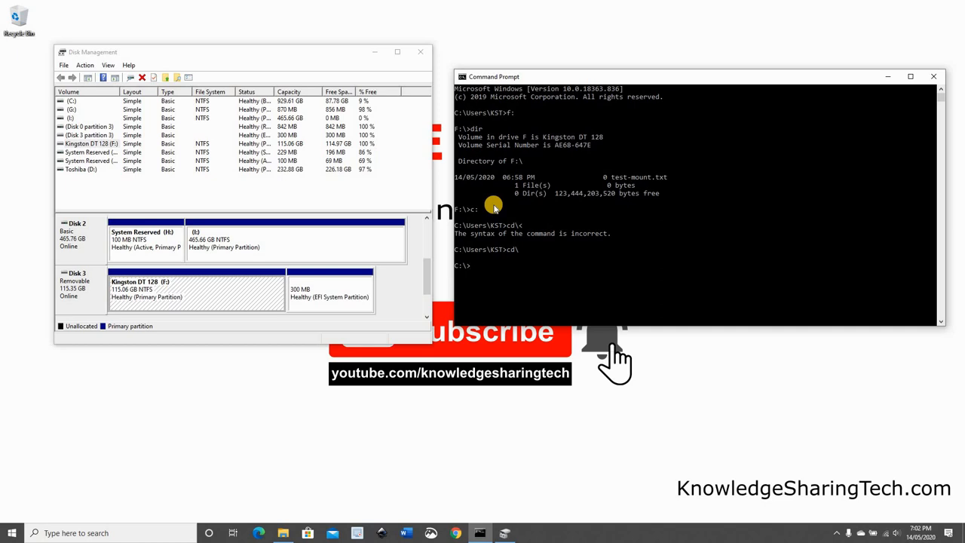
text(cd mounte)
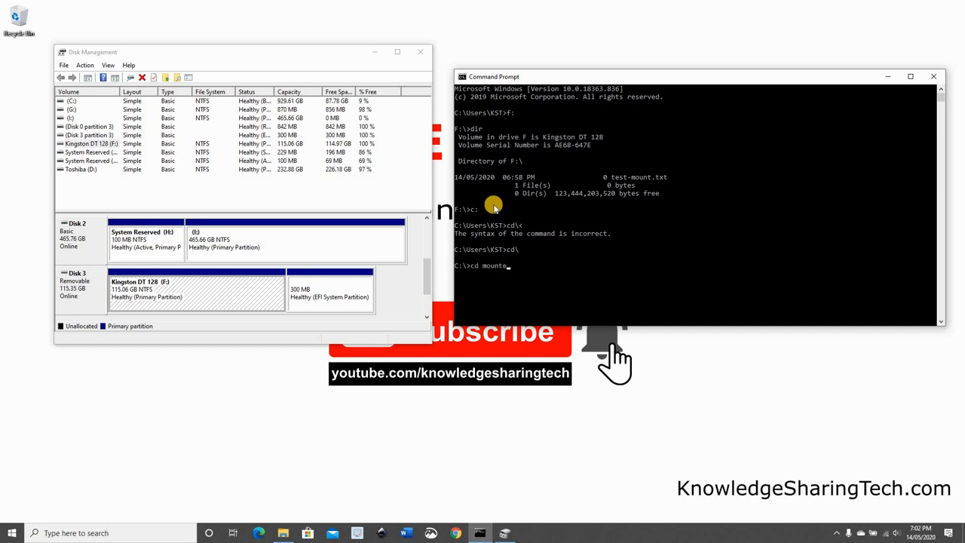
text(d-drive)
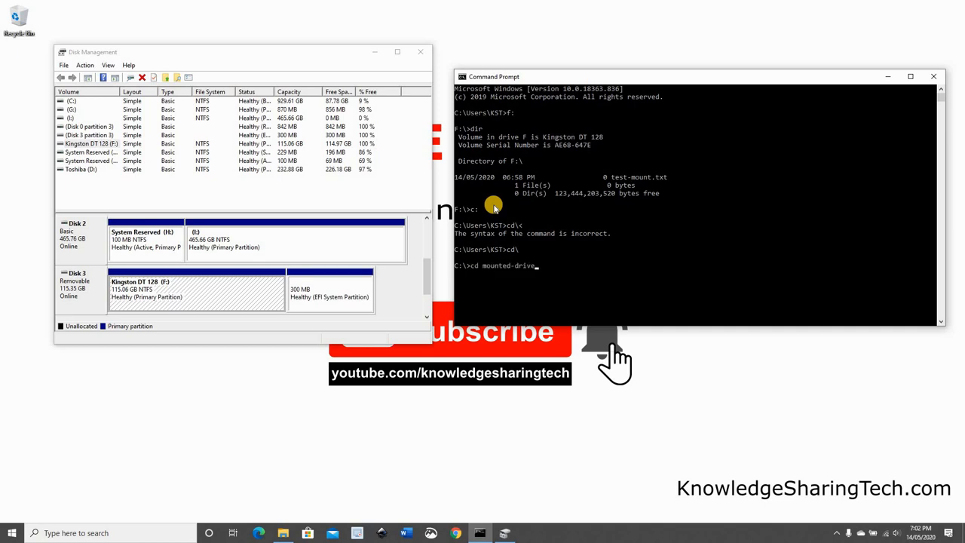
key(Enter)
text(dir)
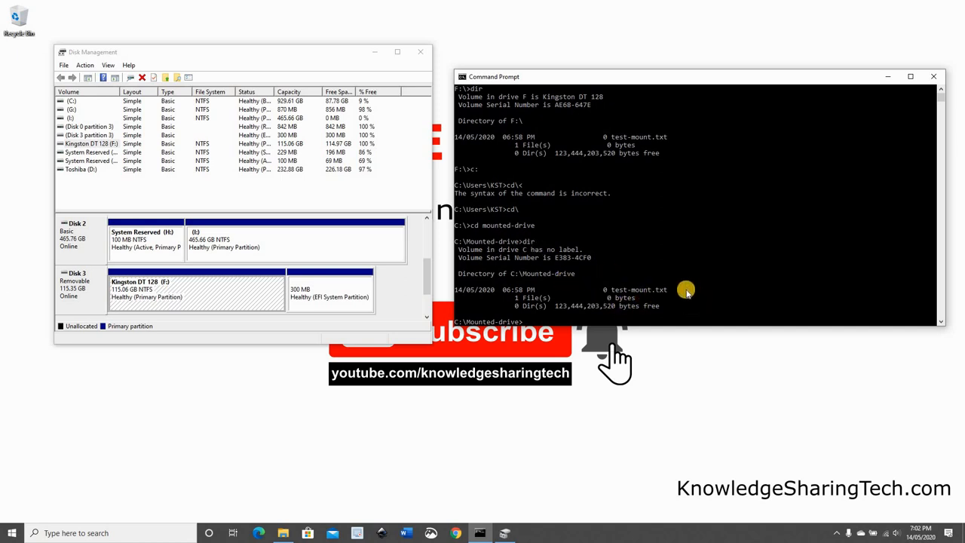
mouse_move(525, 164)
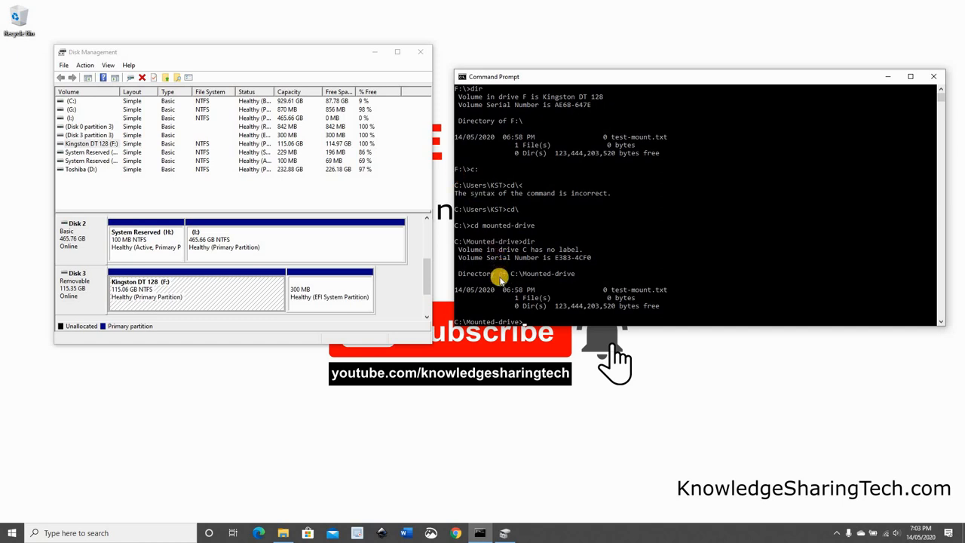
mouse_move(554, 279)
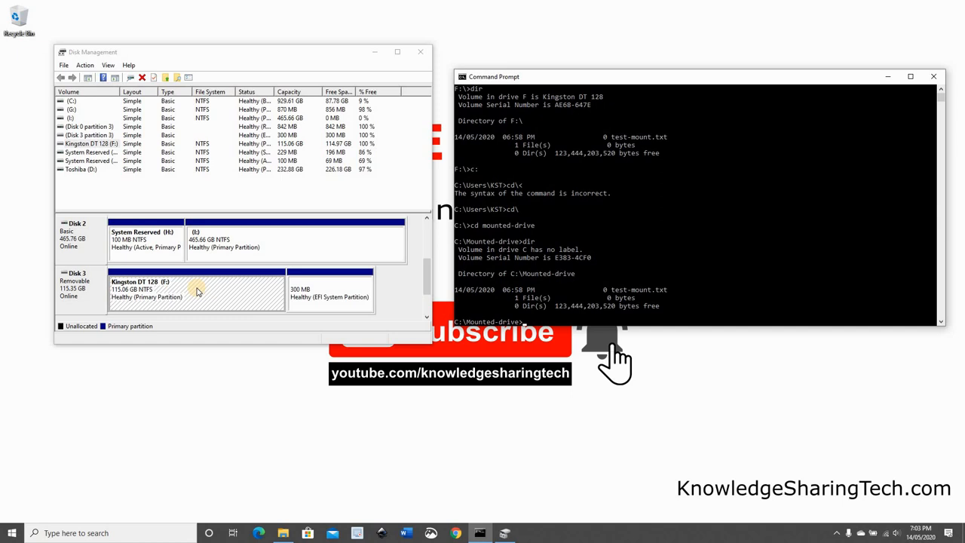
- Change the Kingston USB volume's drive letter from F to J and accept the warning
right_click(196, 293)
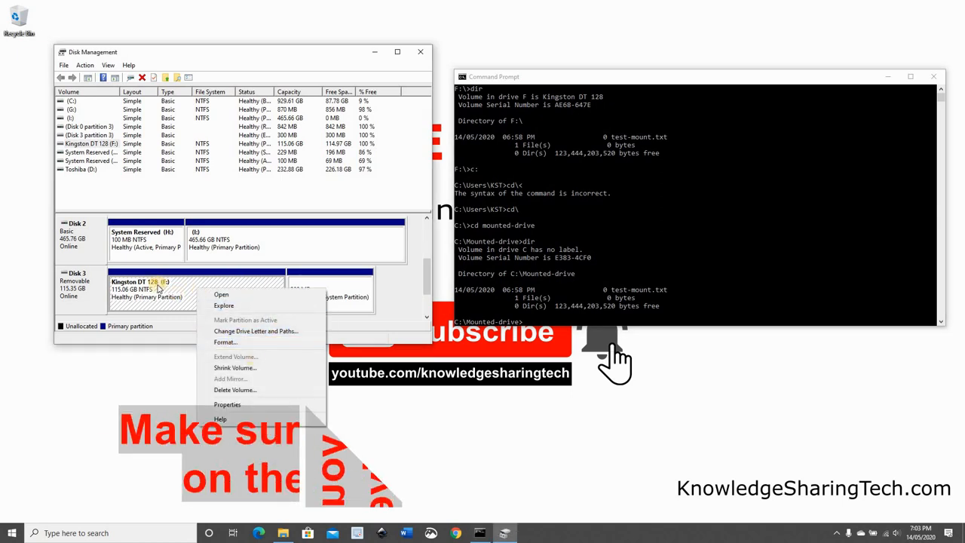
click(256, 332)
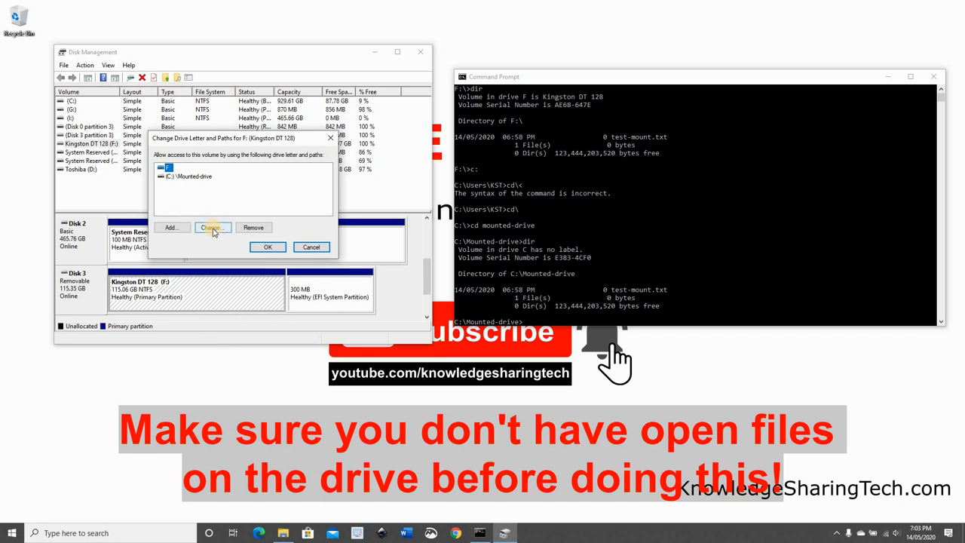
click(213, 227)
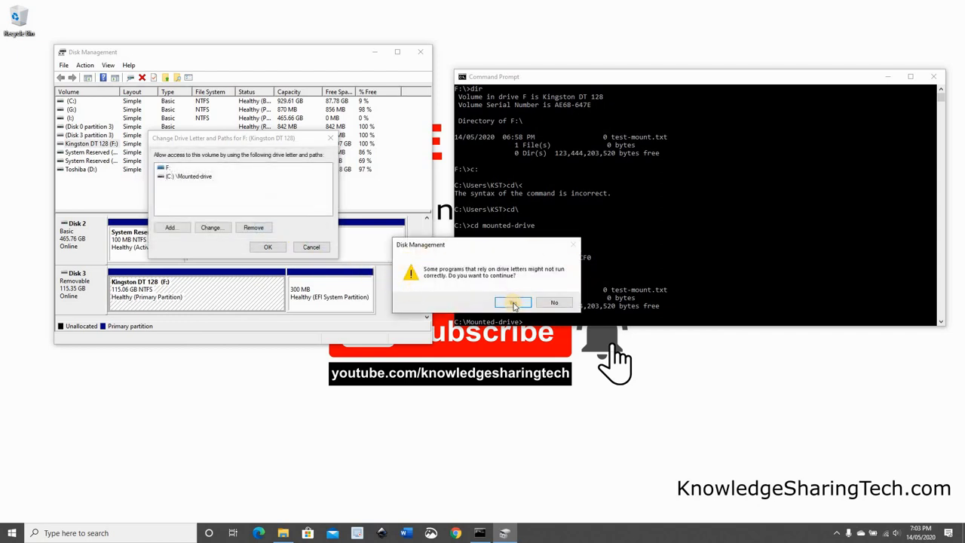
click(513, 301)
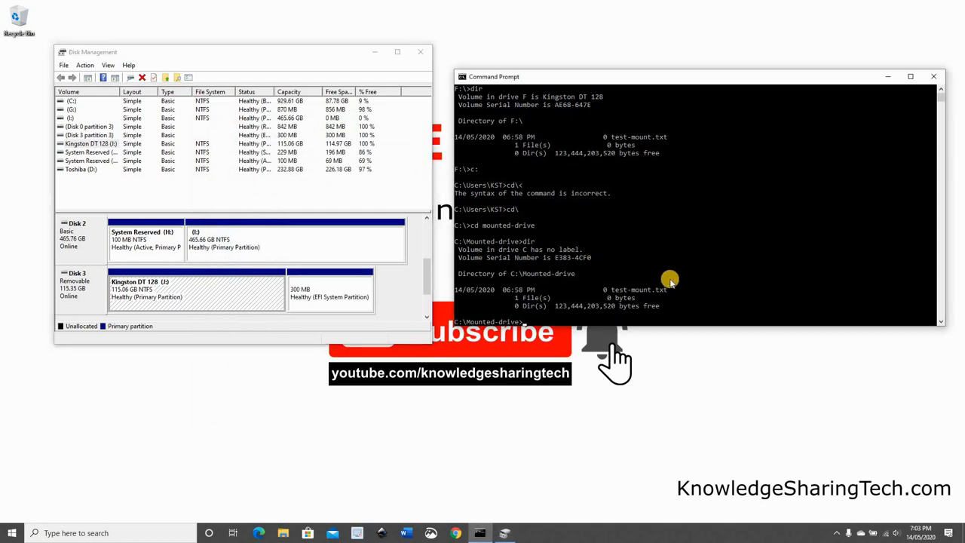
- Verify f: is gone while J: and C:\Mounted-drive still list test-mount.txt
text(f:)
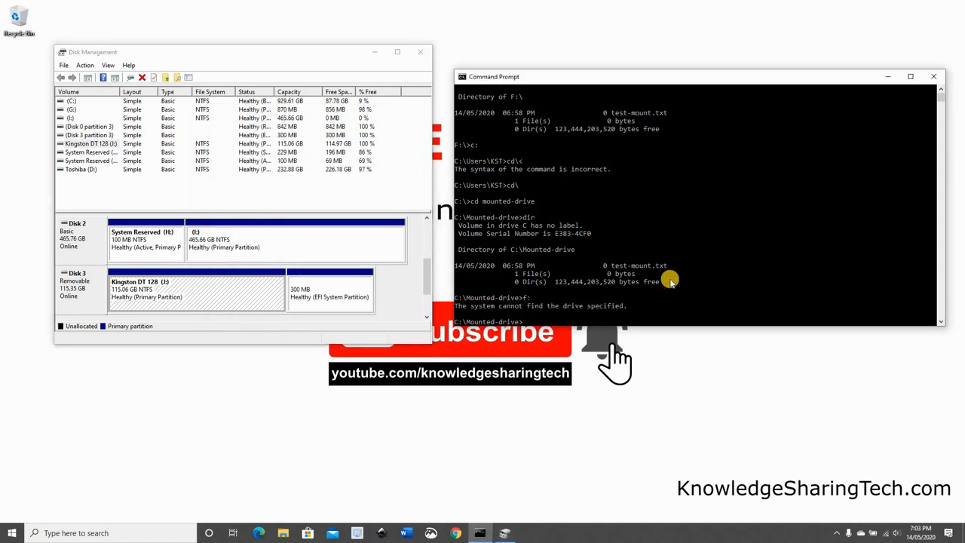
mouse_move(474, 308)
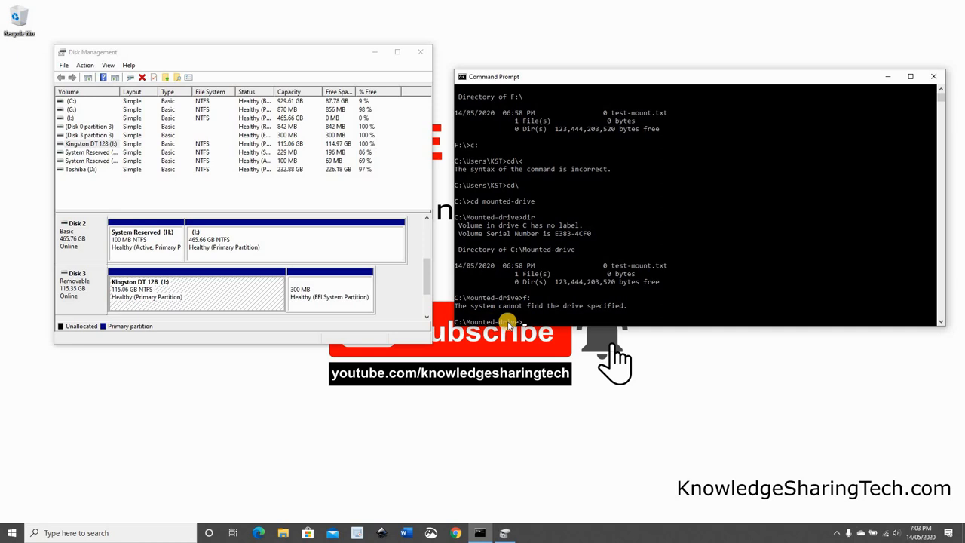
mouse_move(534, 322)
text(f:)
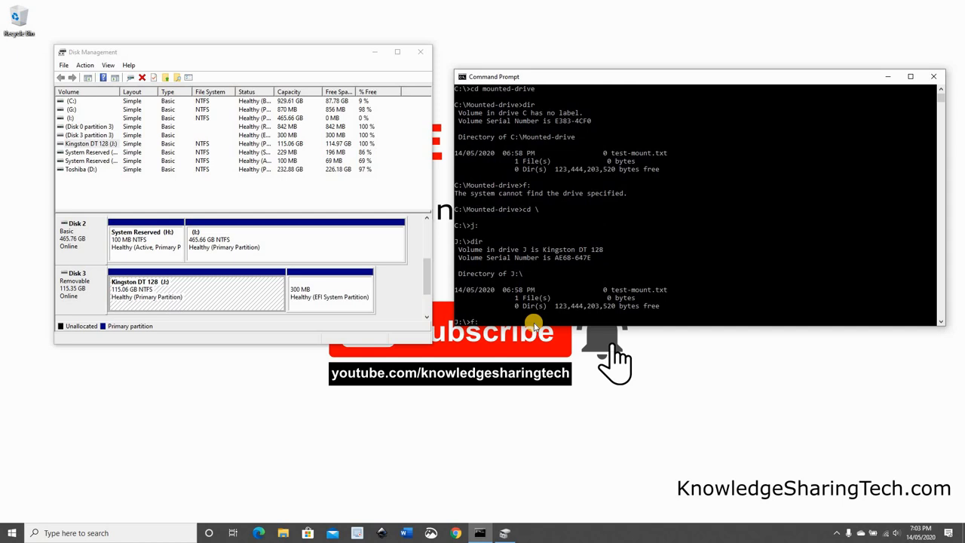
text(cd)
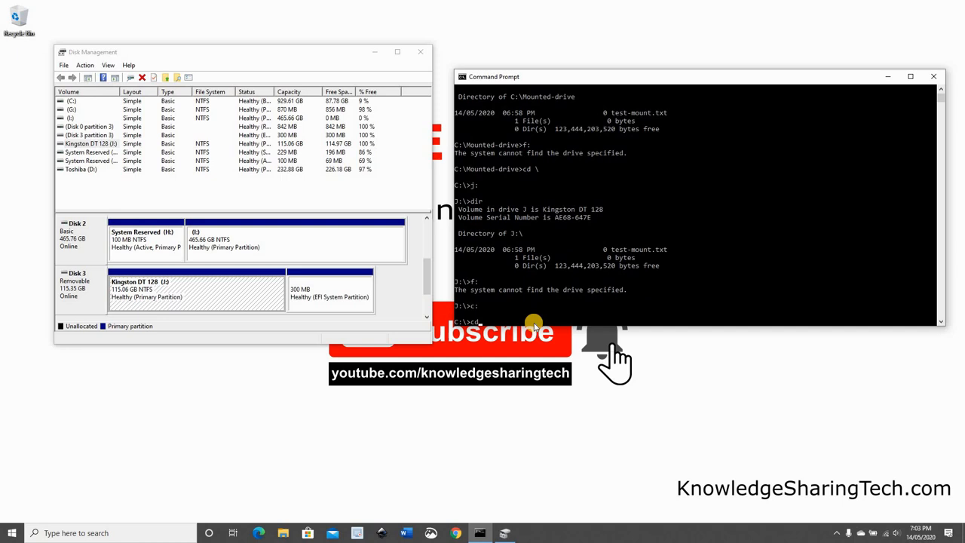
text(m)
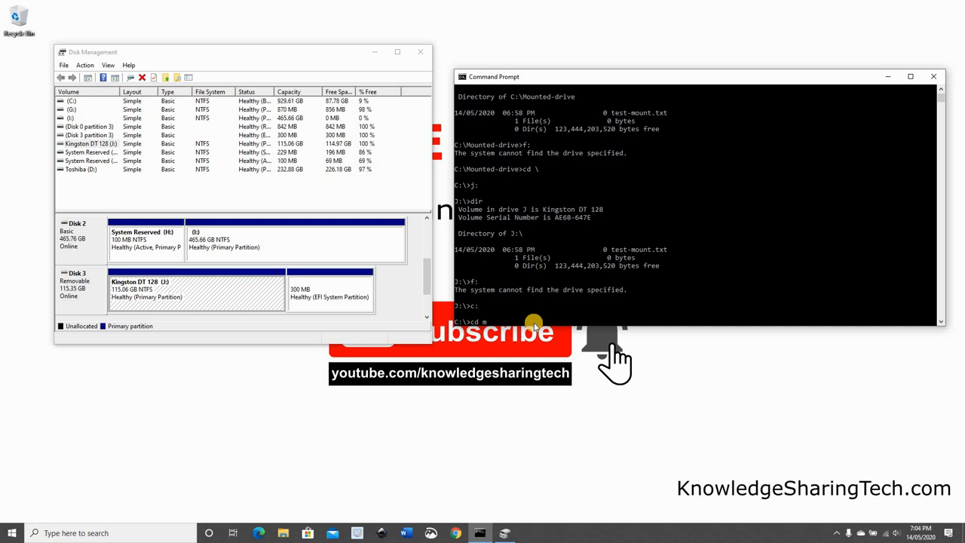
text(ounted-drive)
text(dir)
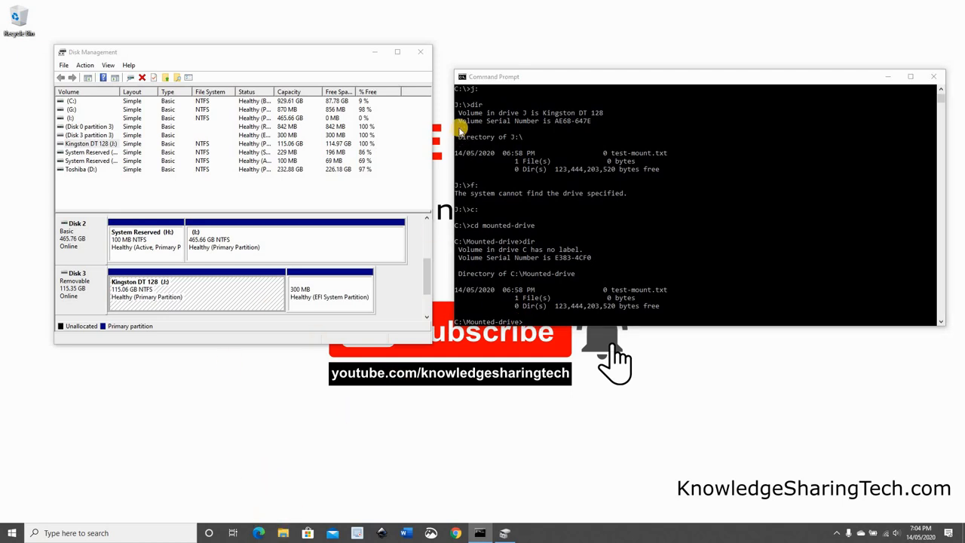
- Compare Kingston DT 128 (J:) with C:\Mounted-drive in File Explorer, showing the same test-mount file and full path
click(283, 533)
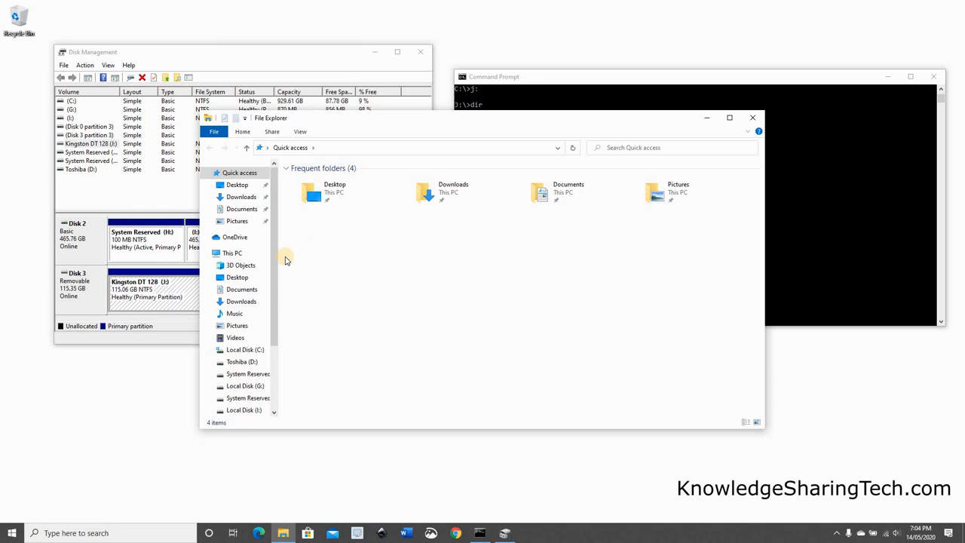
scroll(down, 3)
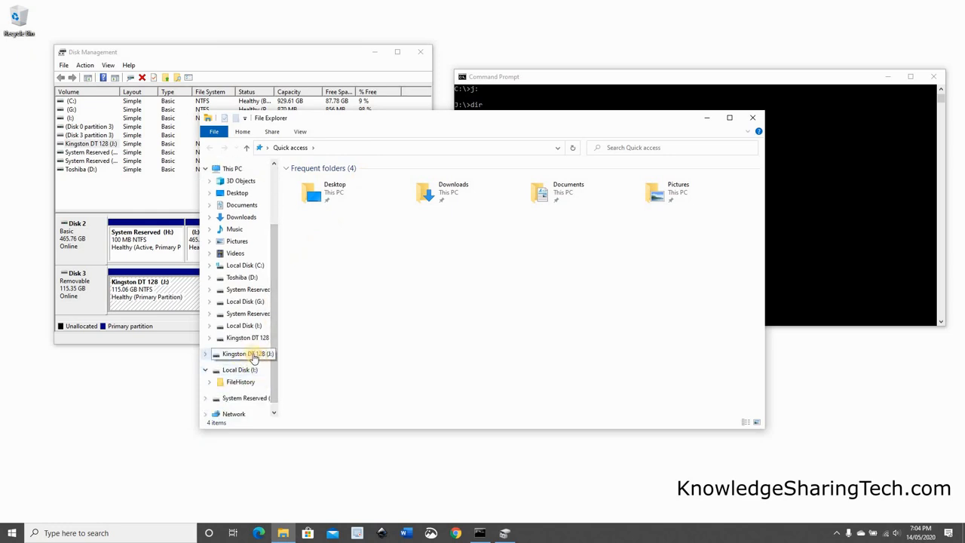
click(241, 353)
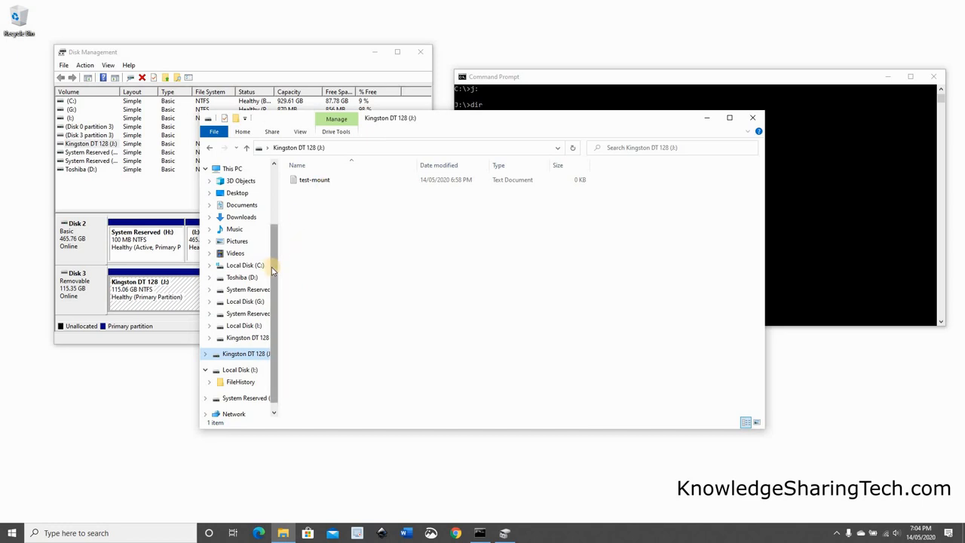
click(244, 265)
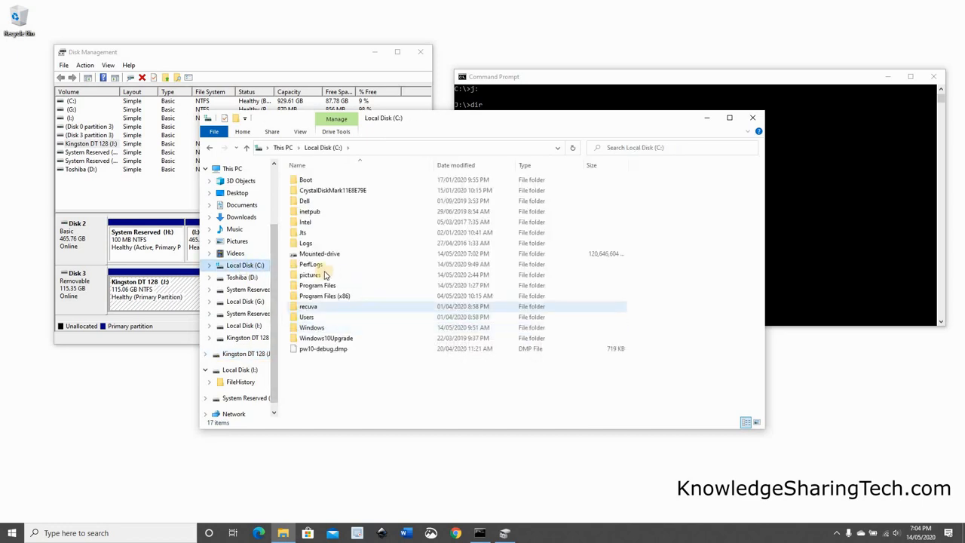
mouse_move(319, 253)
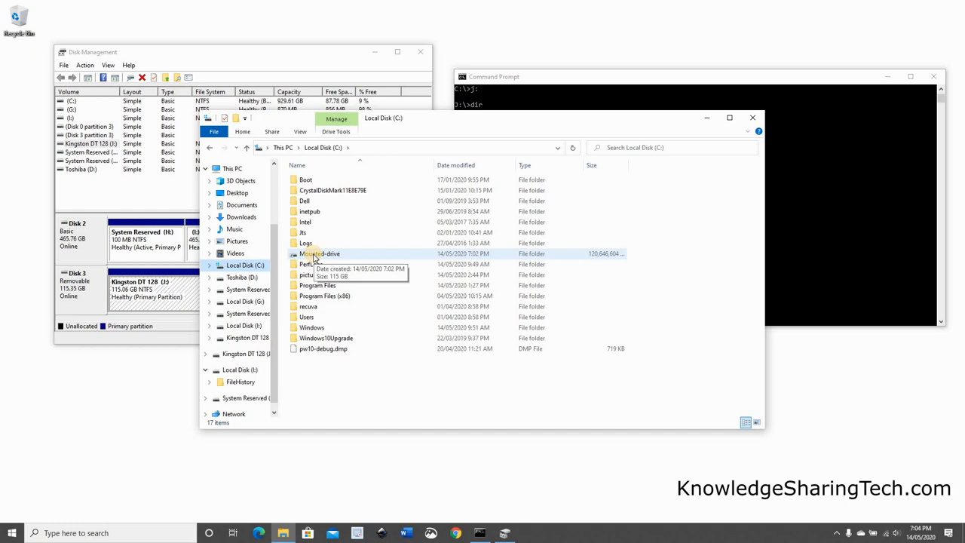
double_click(319, 253)
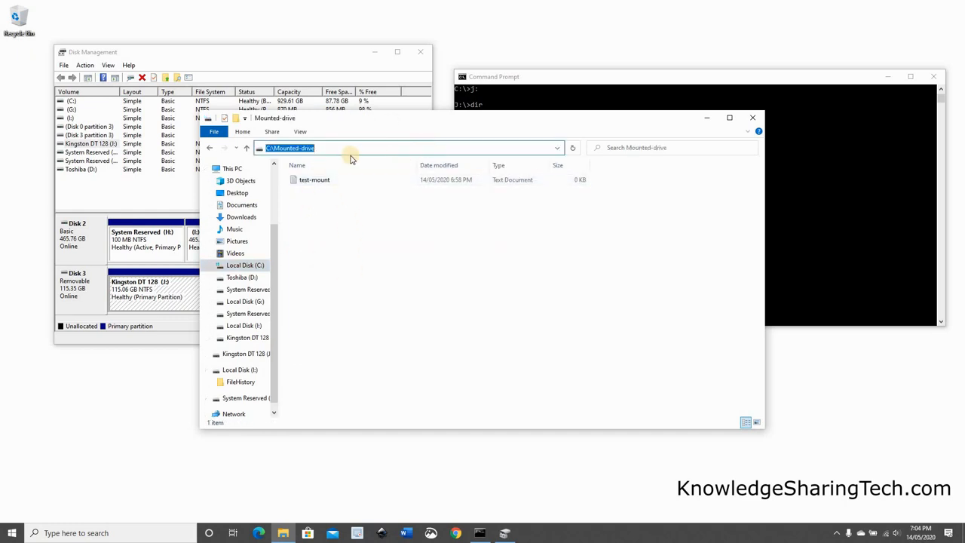
click(322, 148)
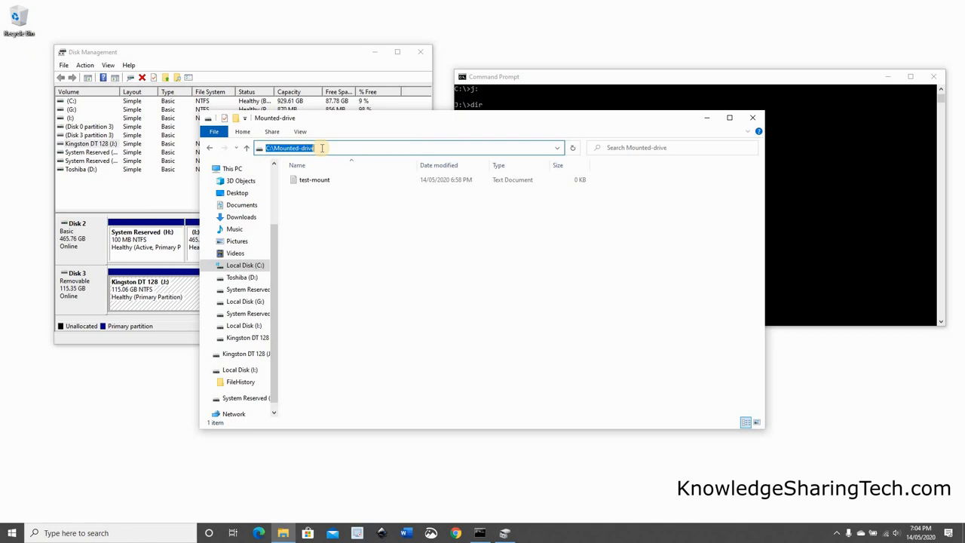